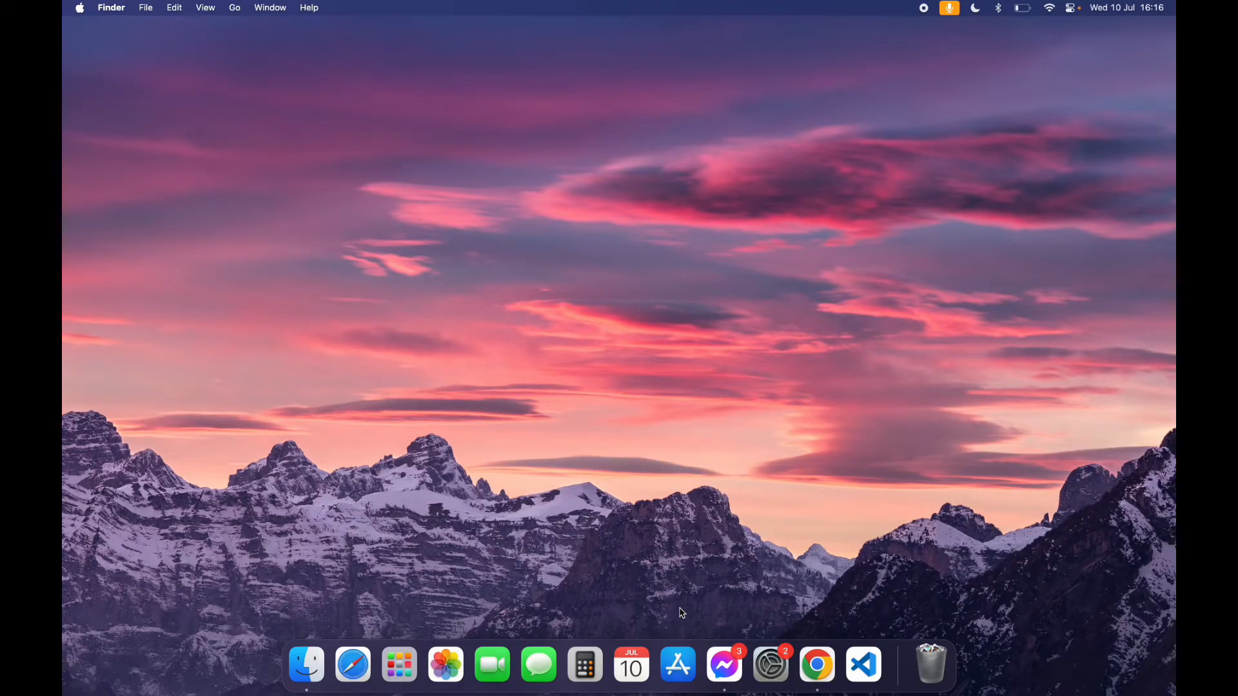
mouse_move(780, 613)
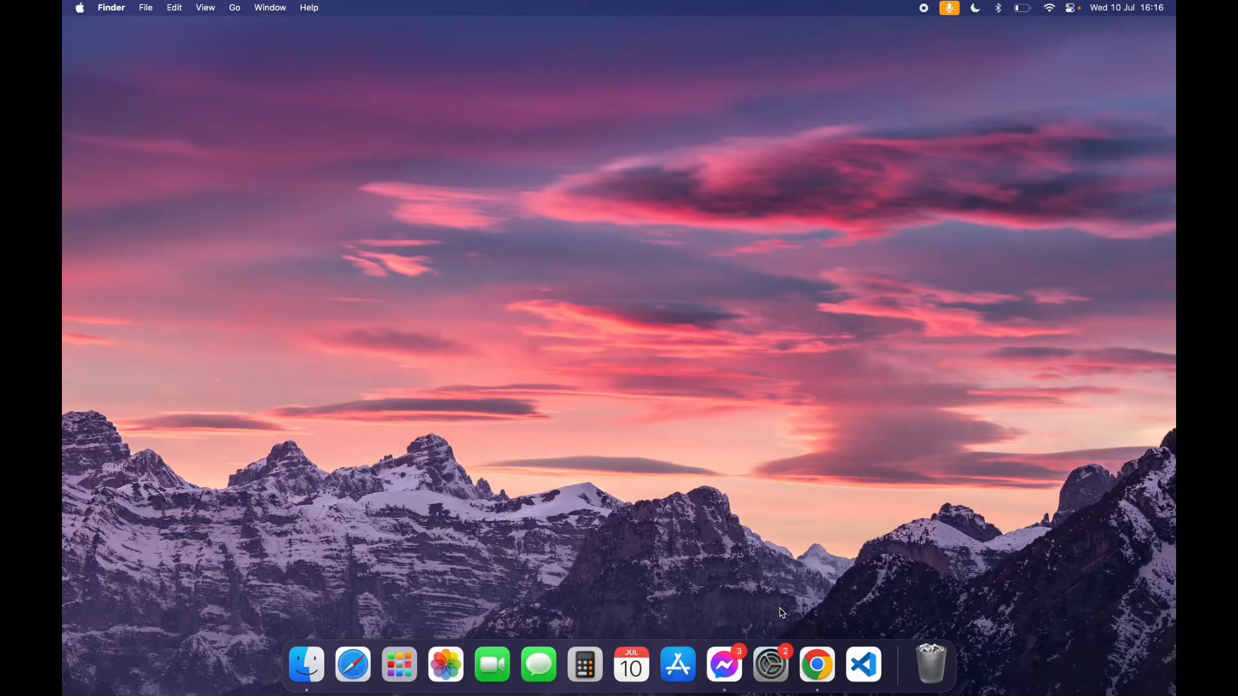
Step: Launch Chrome, search 'khan academy', and open the Khan Academy site from the results
left_click(817, 664)
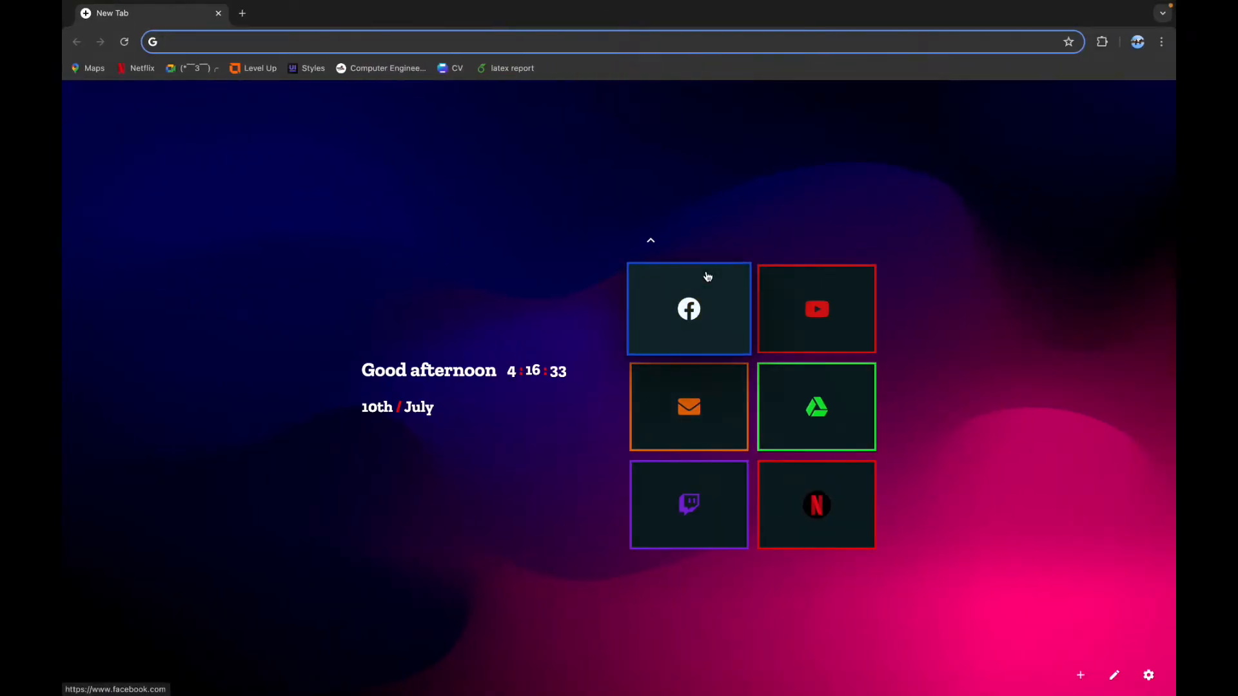
type("khan academy")
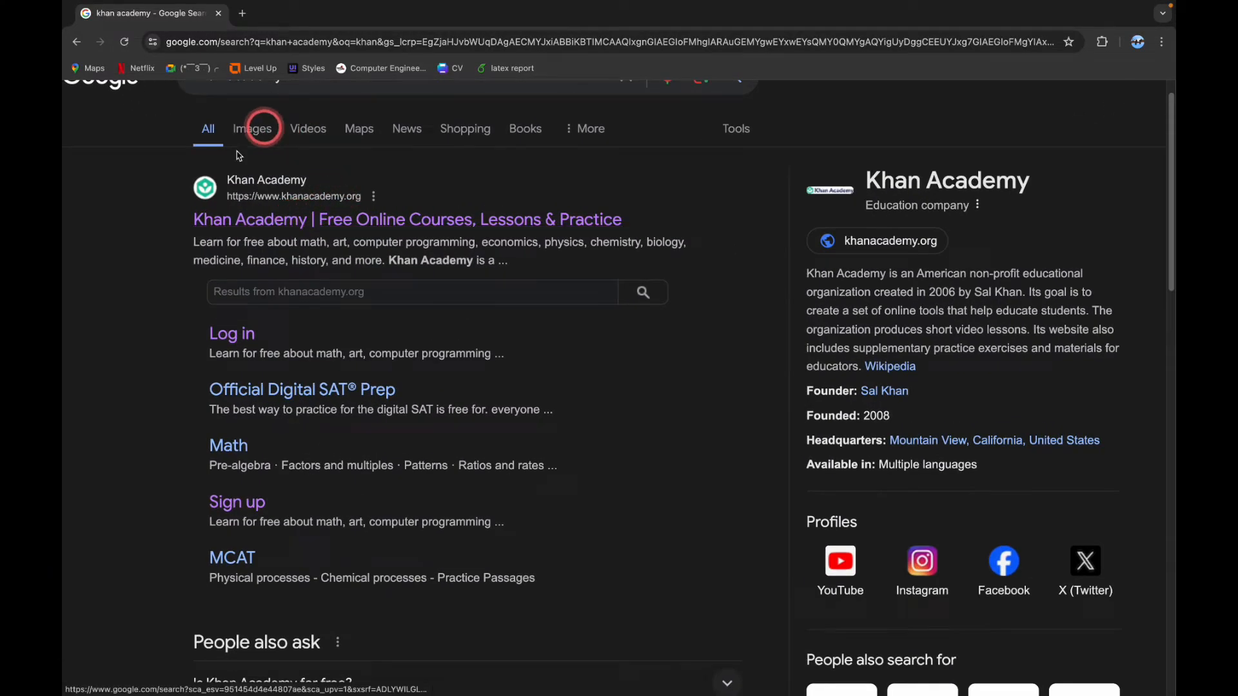
left_click(407, 219)
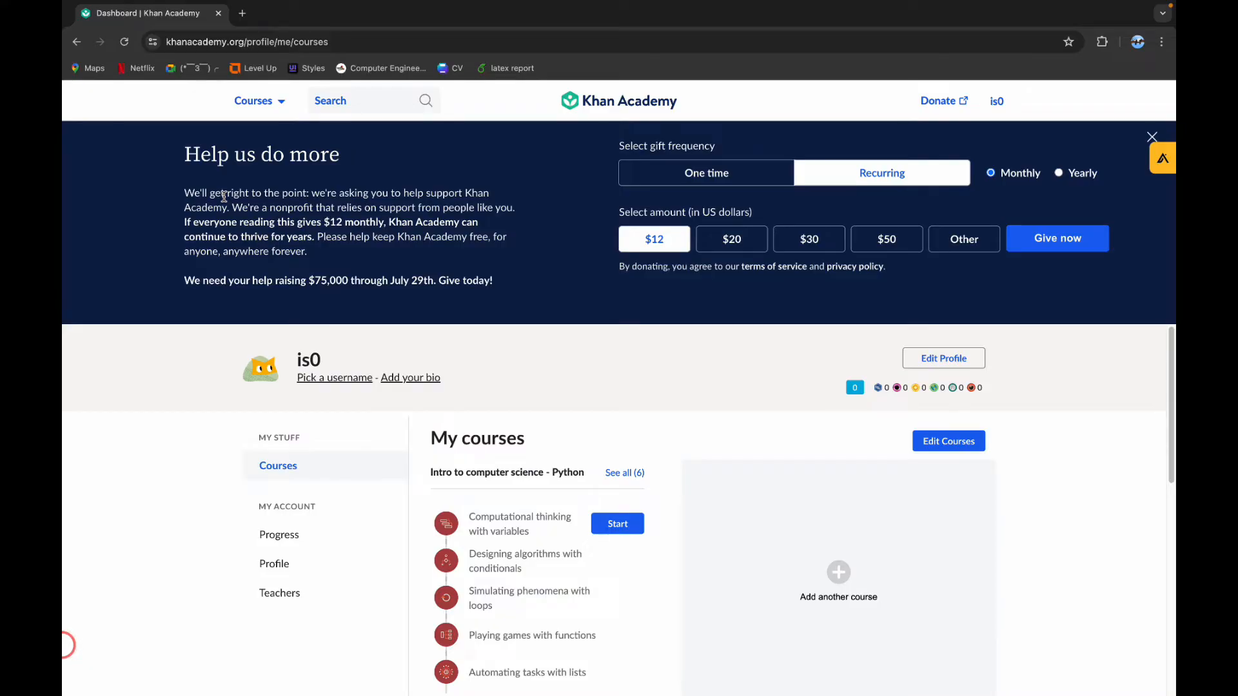
mouse_move(1004, 100)
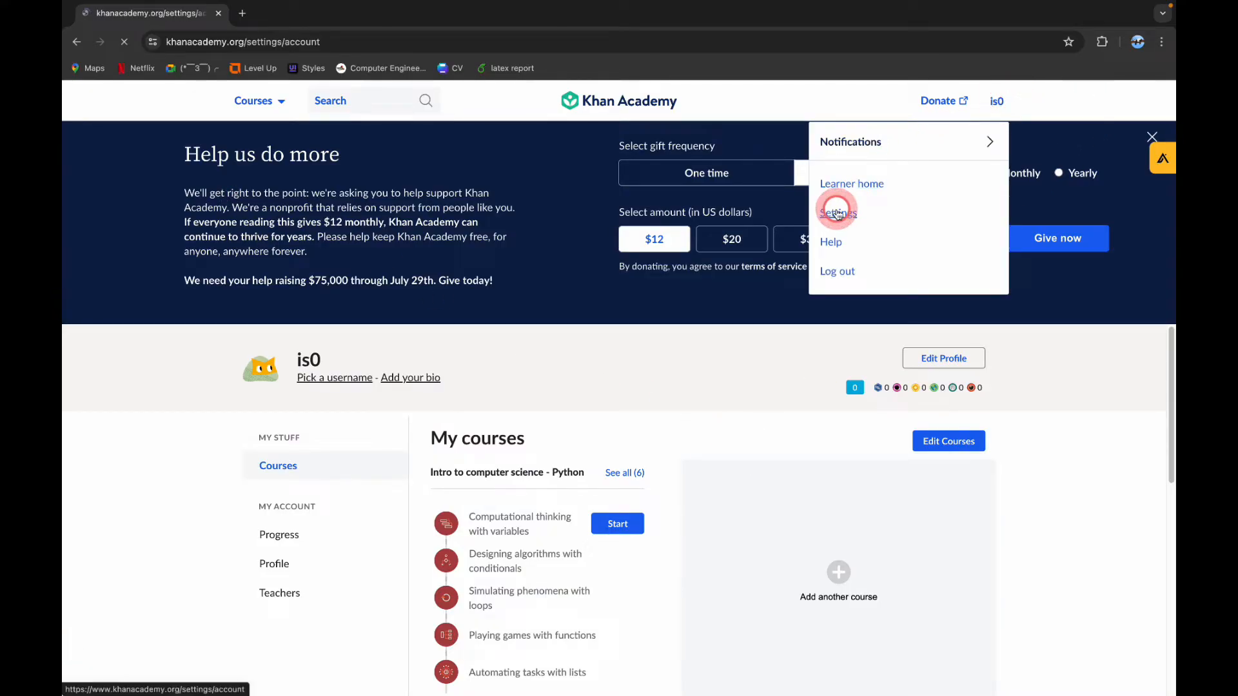
left_click(836, 211)
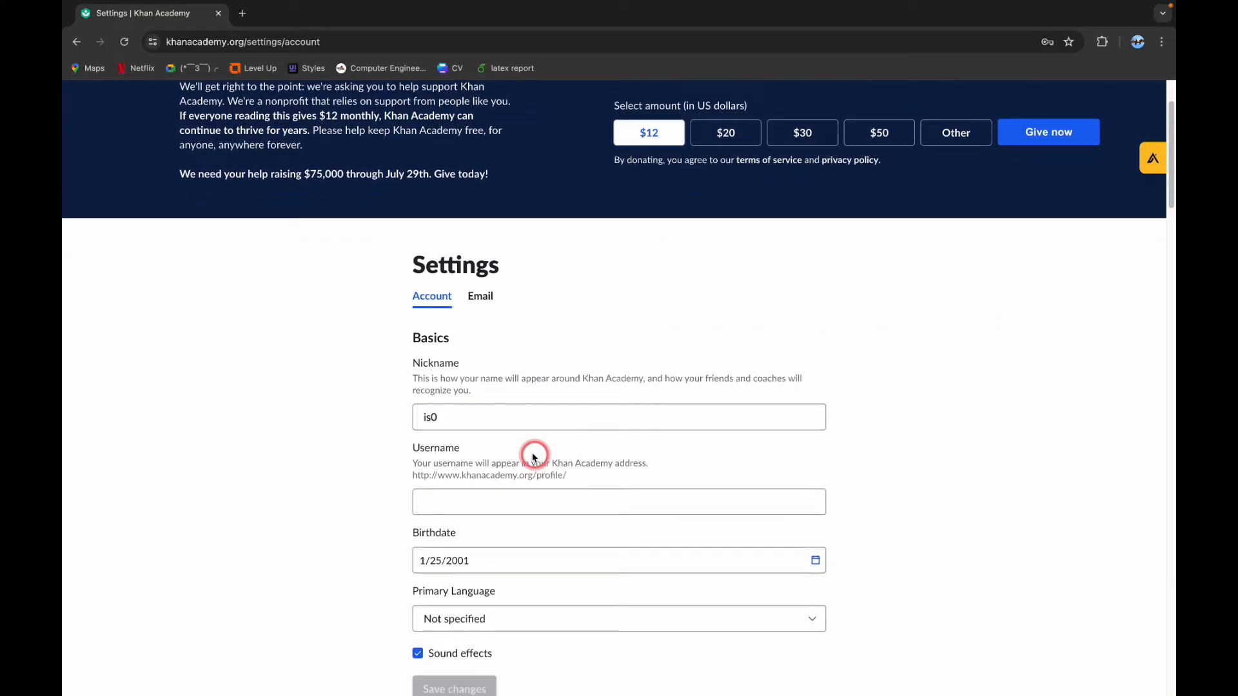
mouse_move(411, 472)
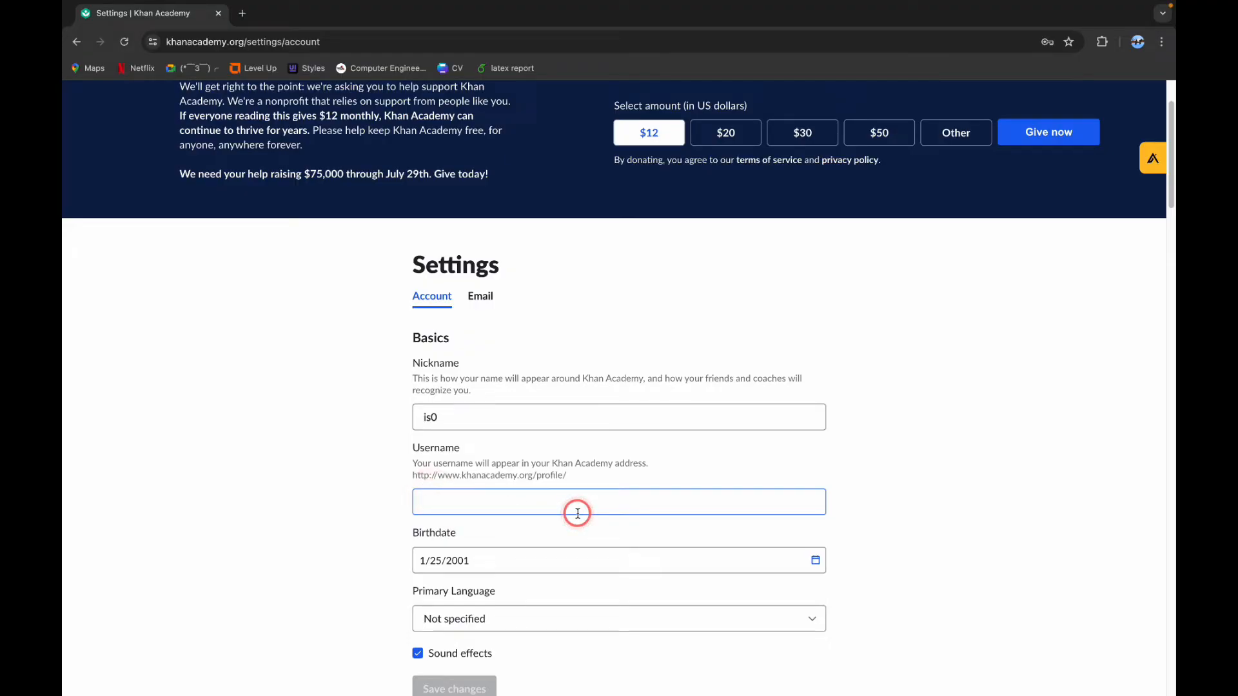
type("aliceed2901")
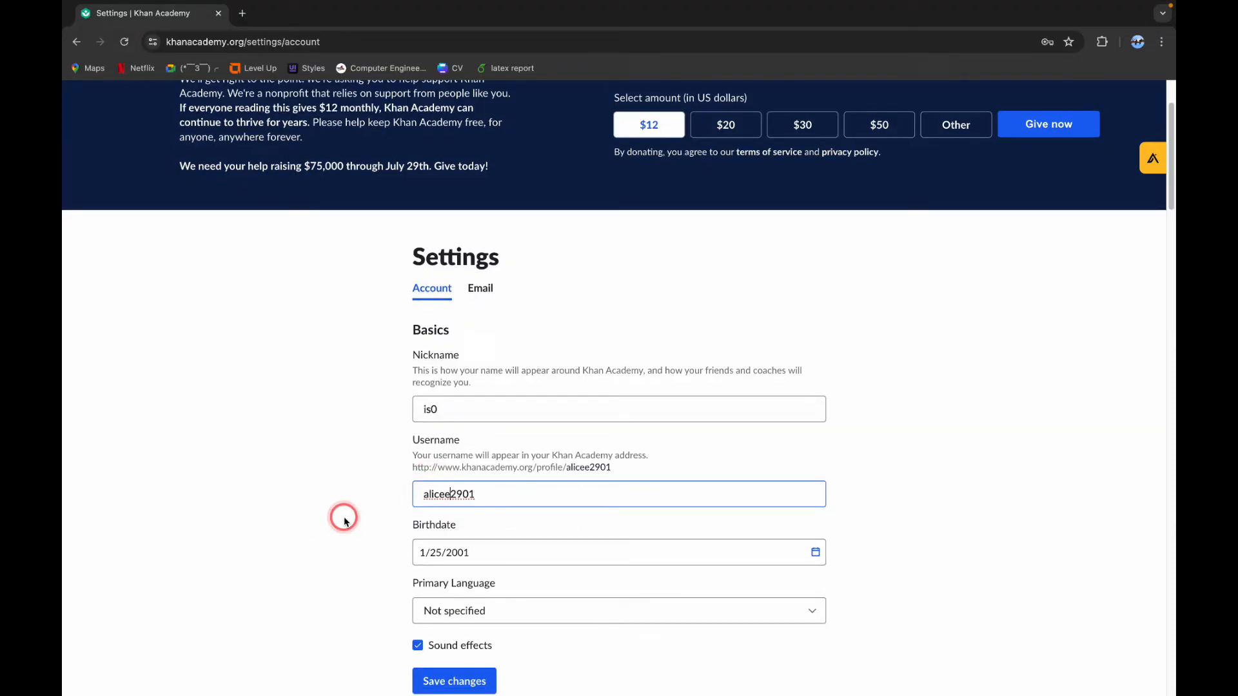
left_click(454, 682)
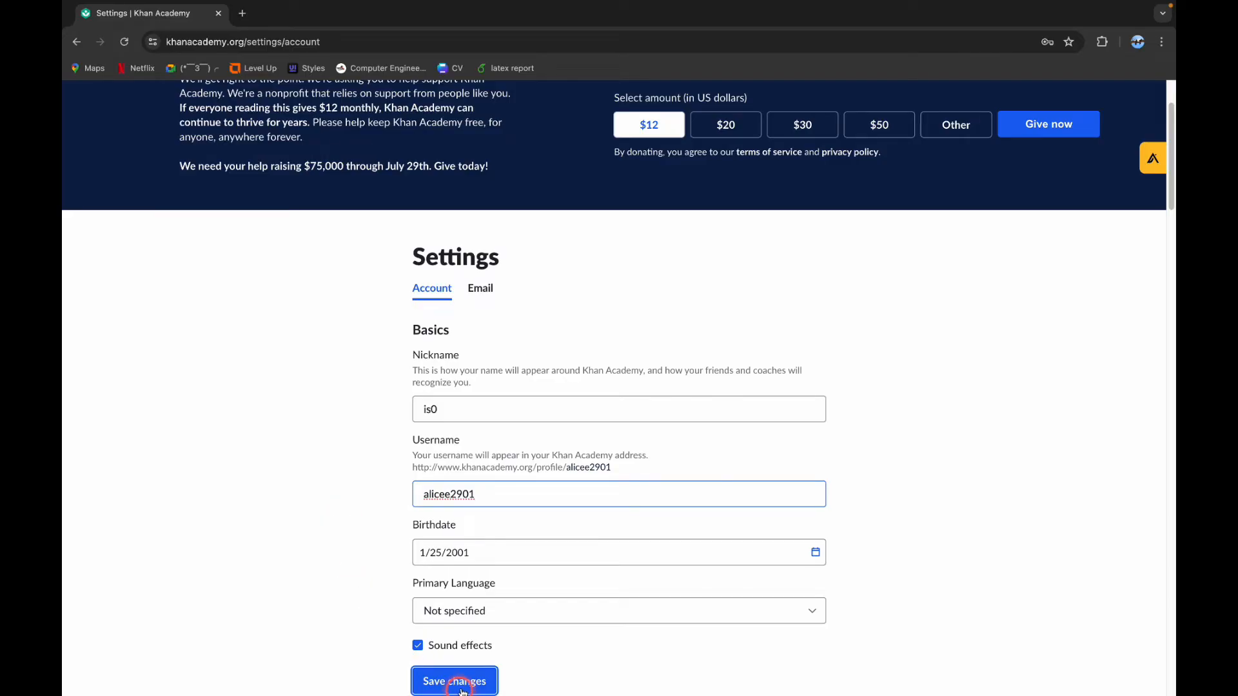
Step: Save the username change and confirm it in the 'Are you sure' dialog
left_click(454, 682)
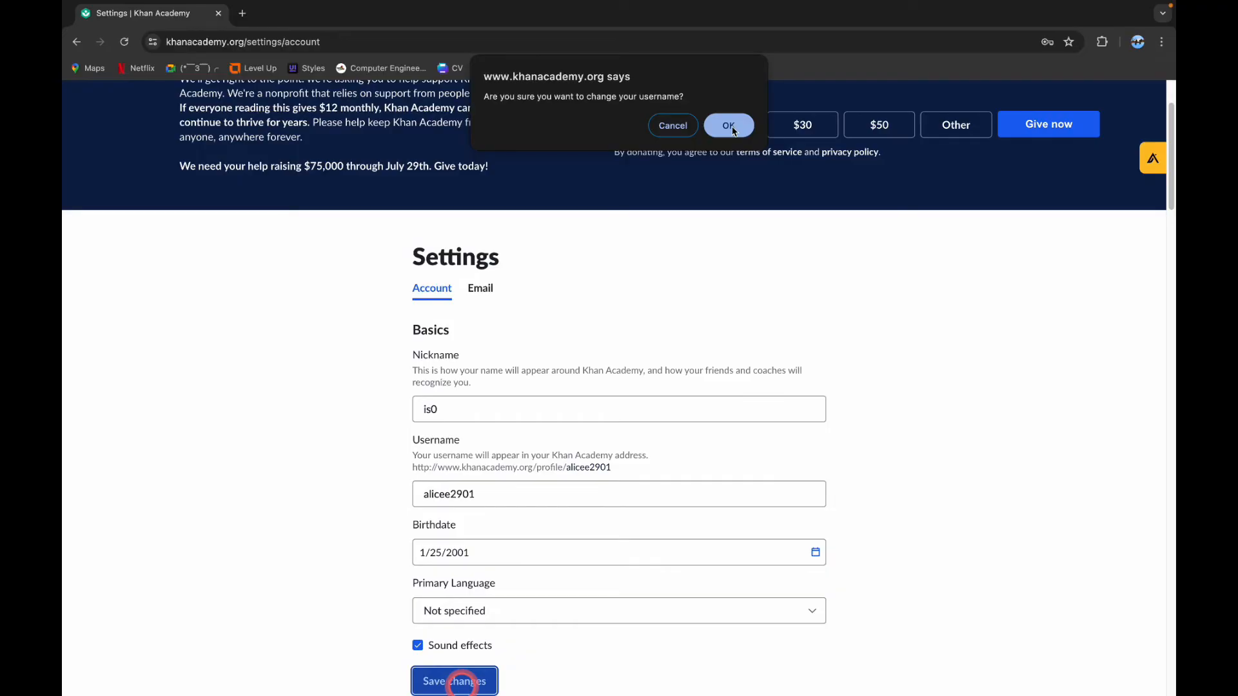
left_click(727, 125)
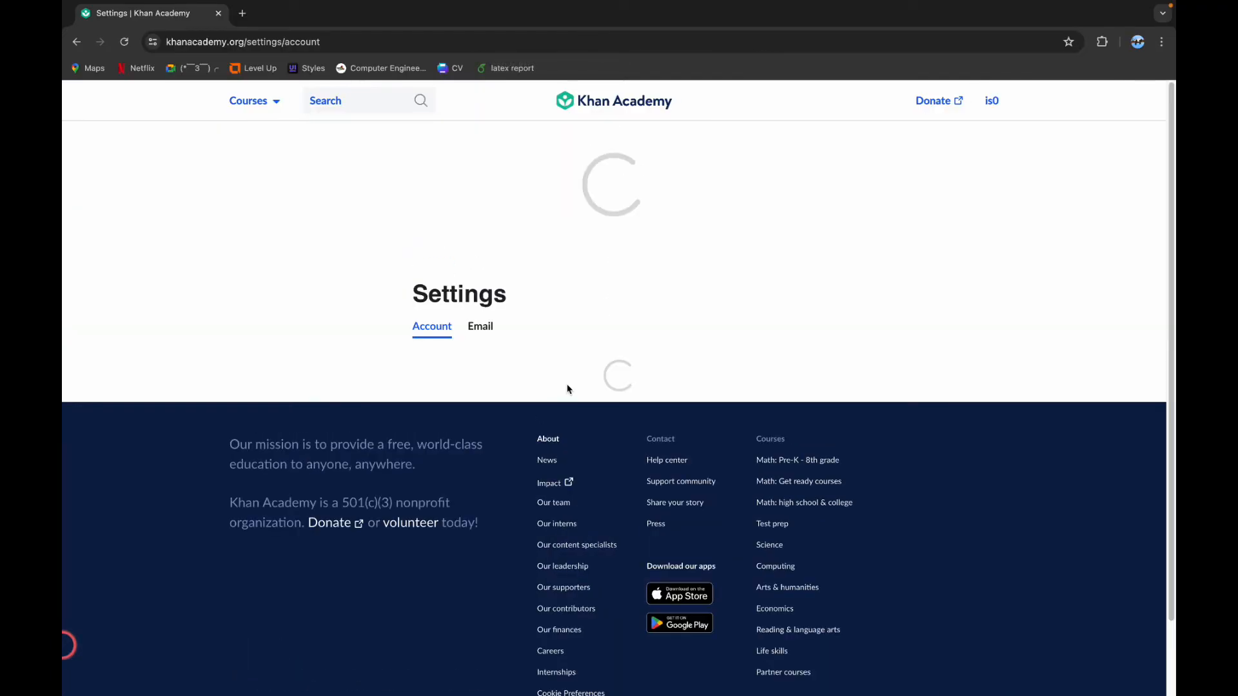